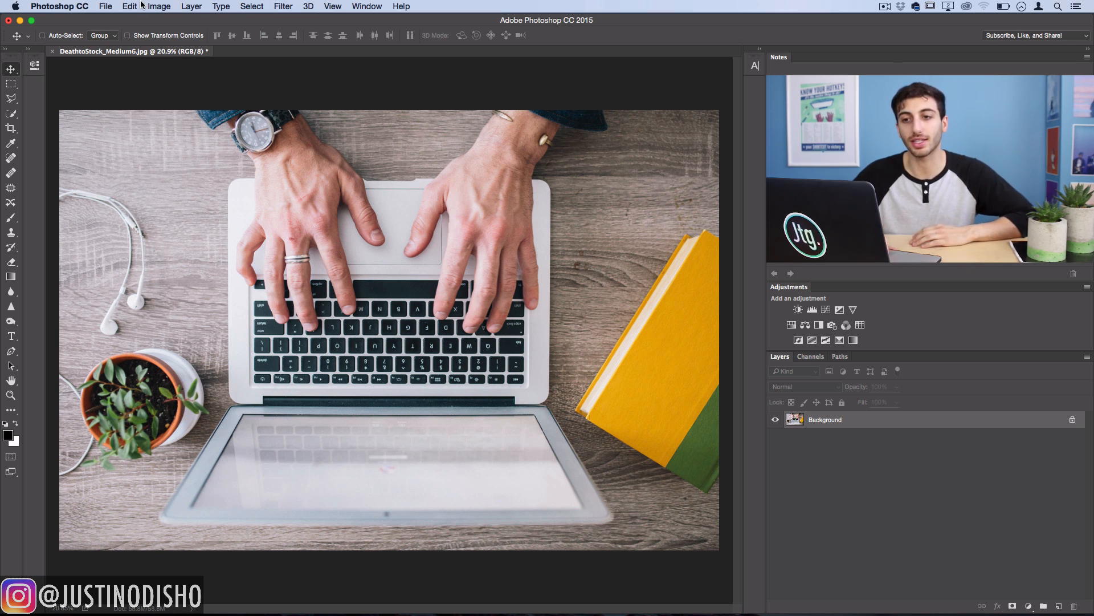
Add a Photo Filter 1 adjustment layer above Background via Layer > New Adjustment Layer
click(159, 7)
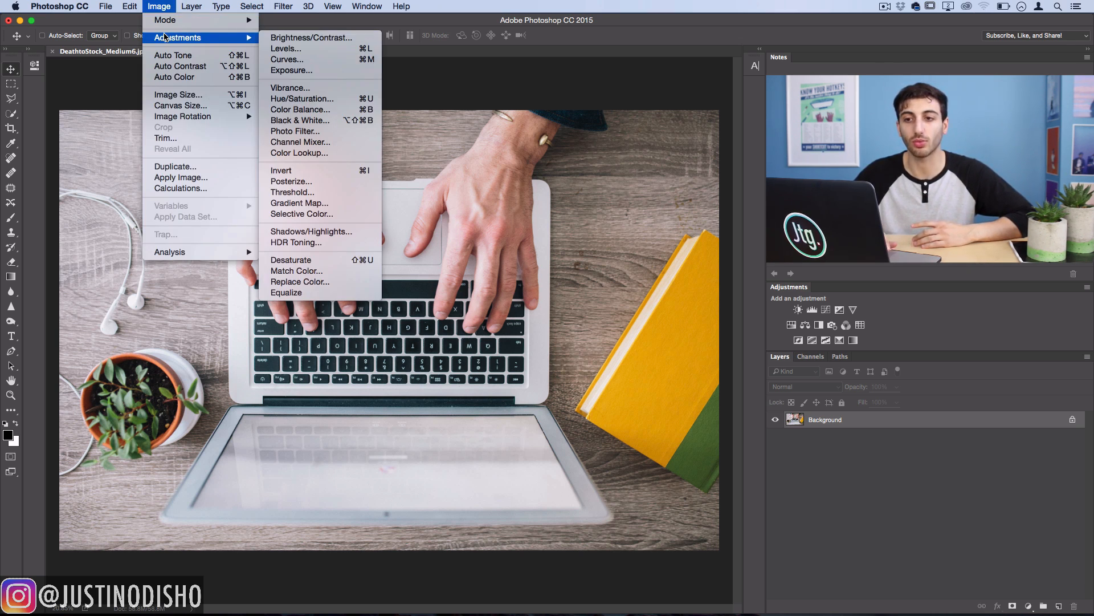
mouse_move(296, 131)
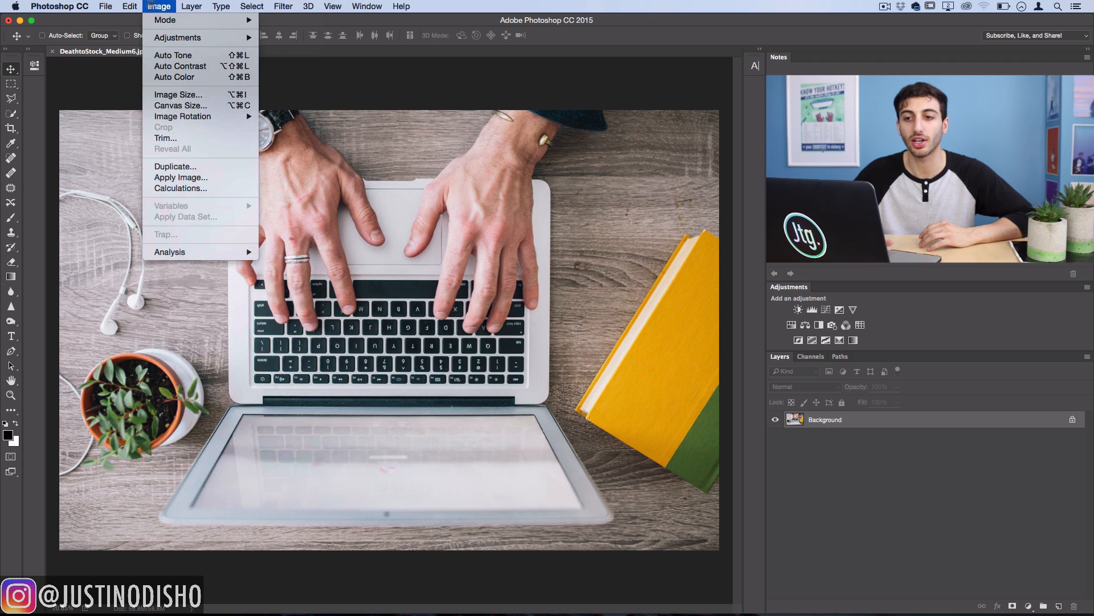
click(160, 7)
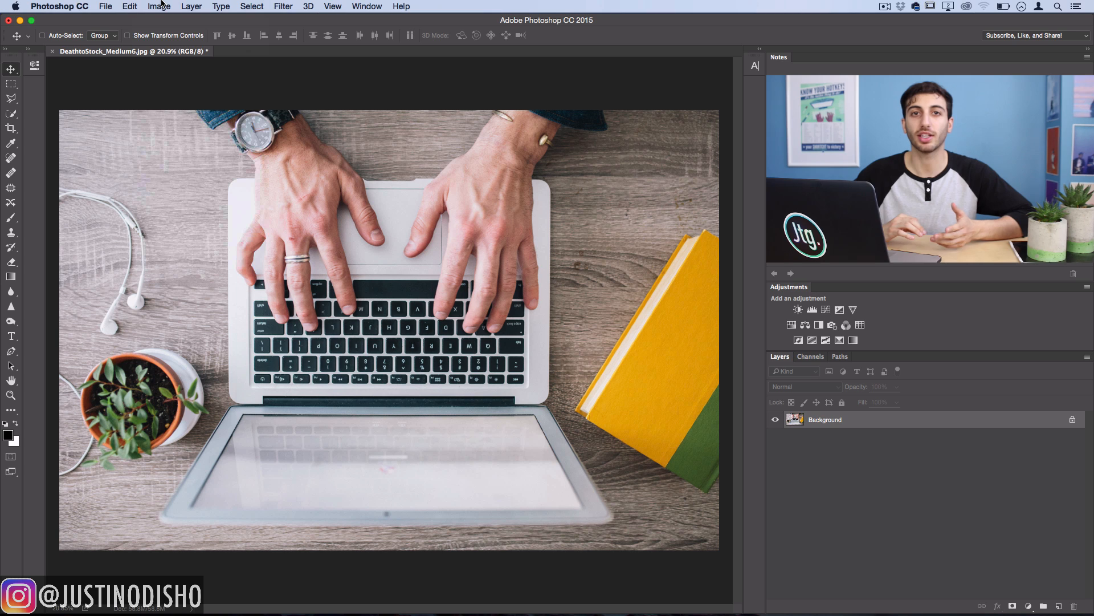
click(192, 6)
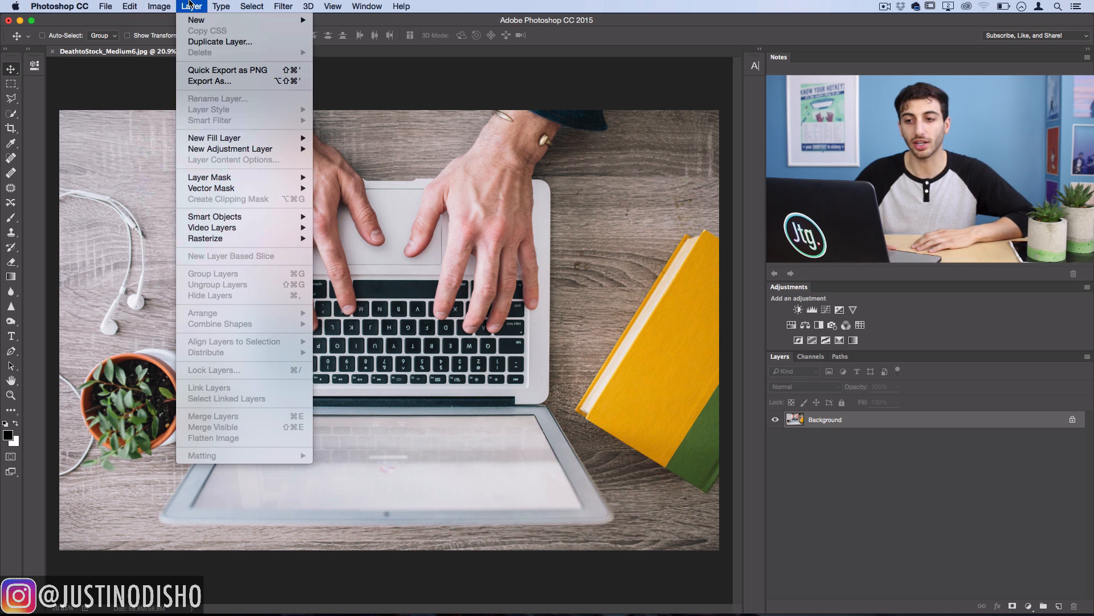
mouse_move(229, 148)
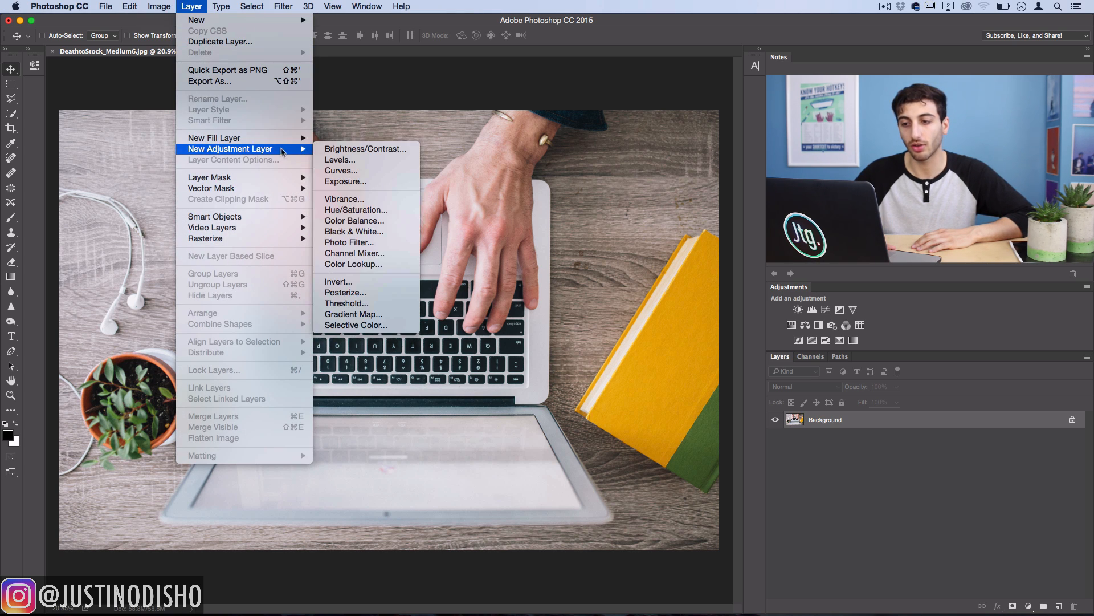
click(349, 241)
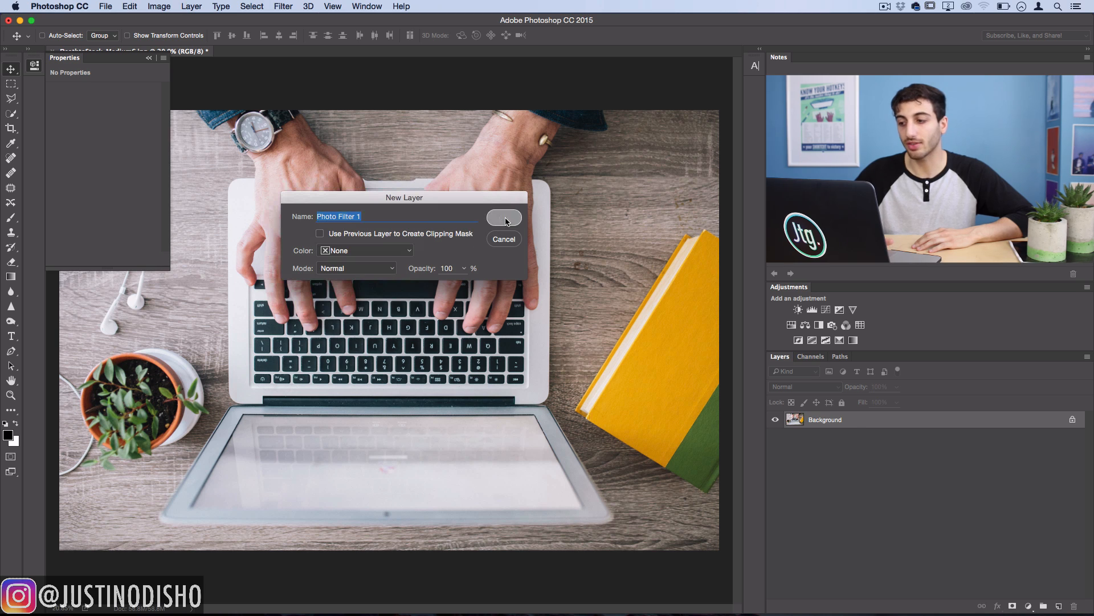
click(502, 217)
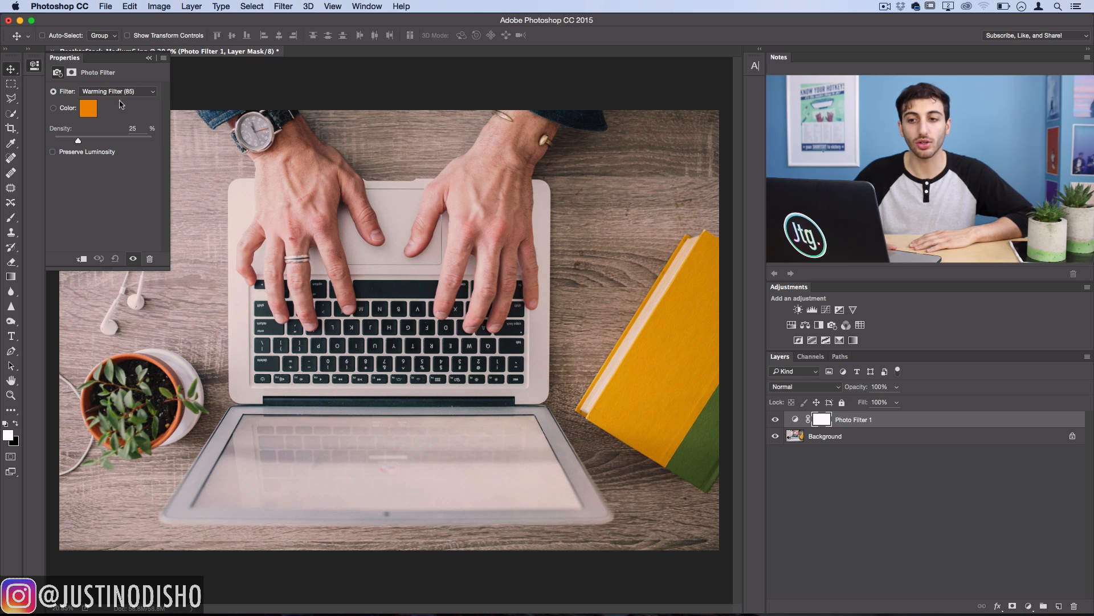
Set the filter to the Red preset at 100% density with Preserve Luminosity off
click(117, 91)
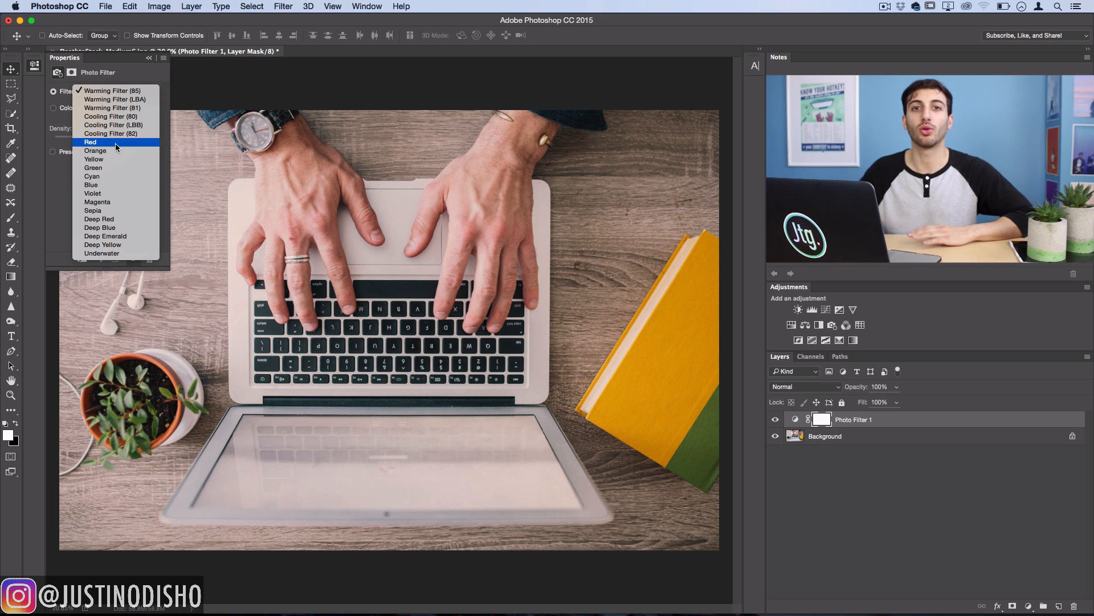
mouse_move(114, 98)
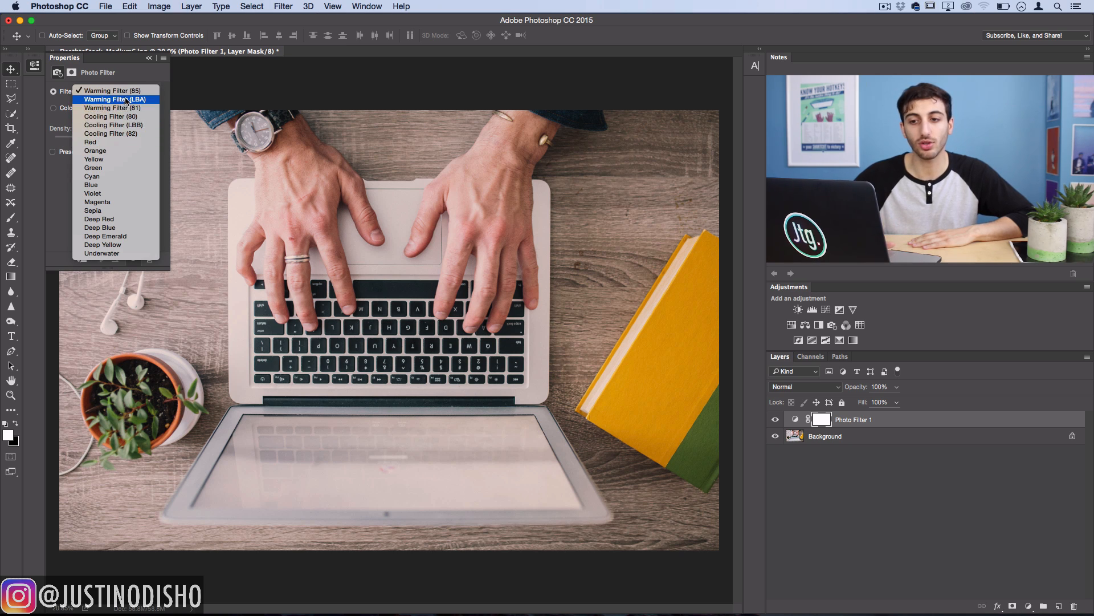
click(91, 142)
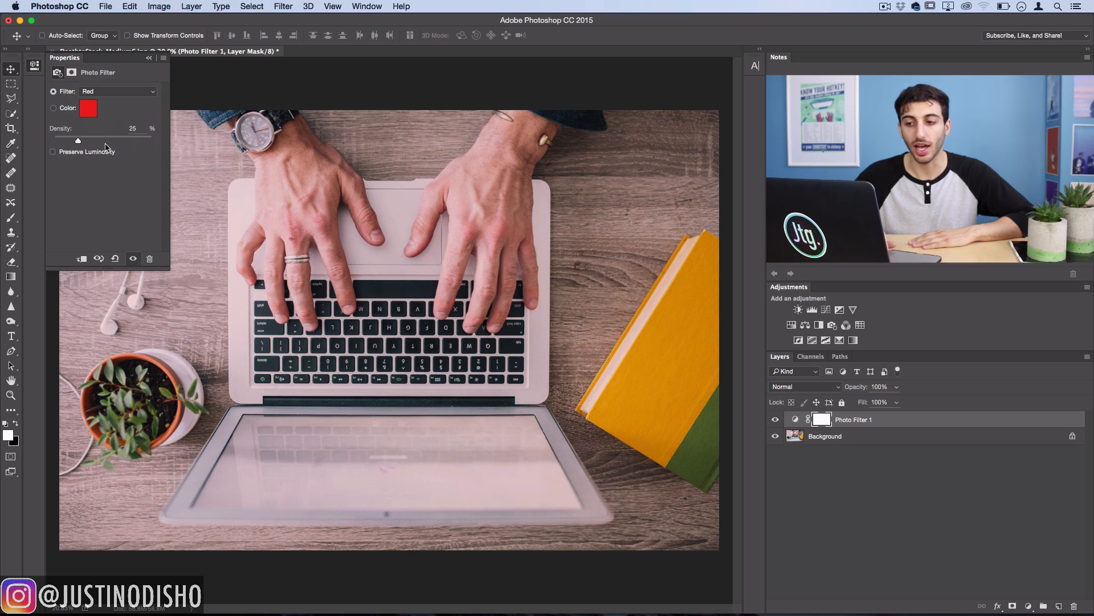
click(53, 152)
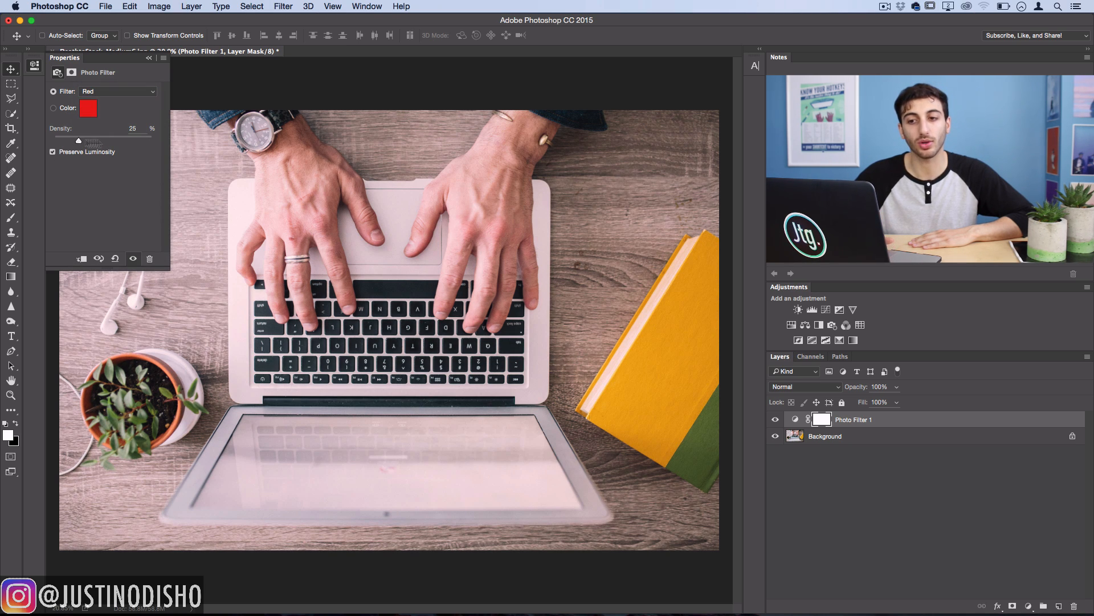
drag(83, 140, 152, 140)
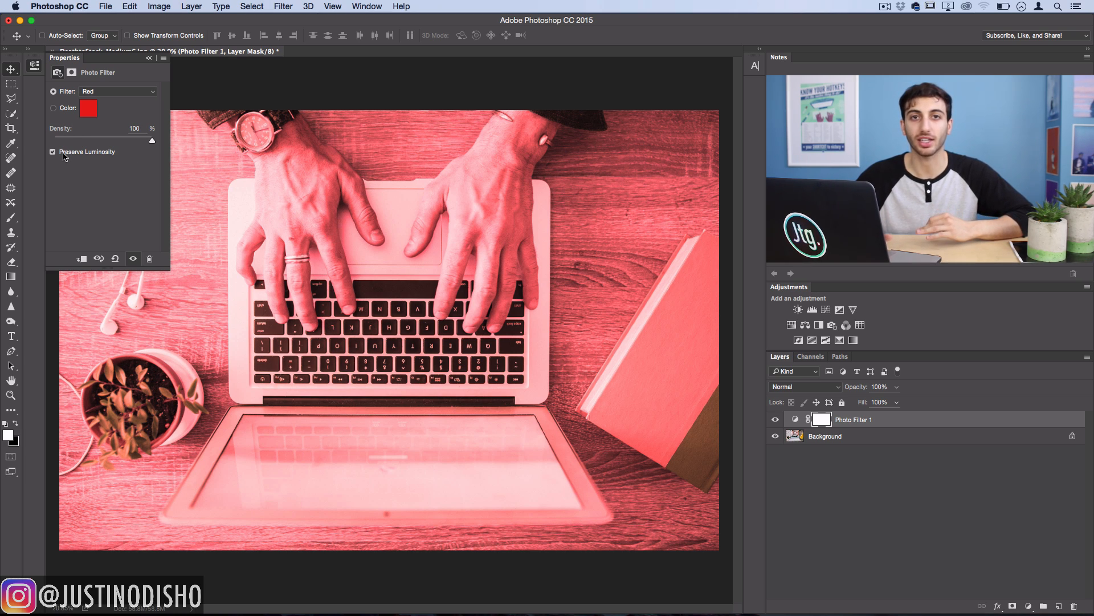
mouse_move(51, 152)
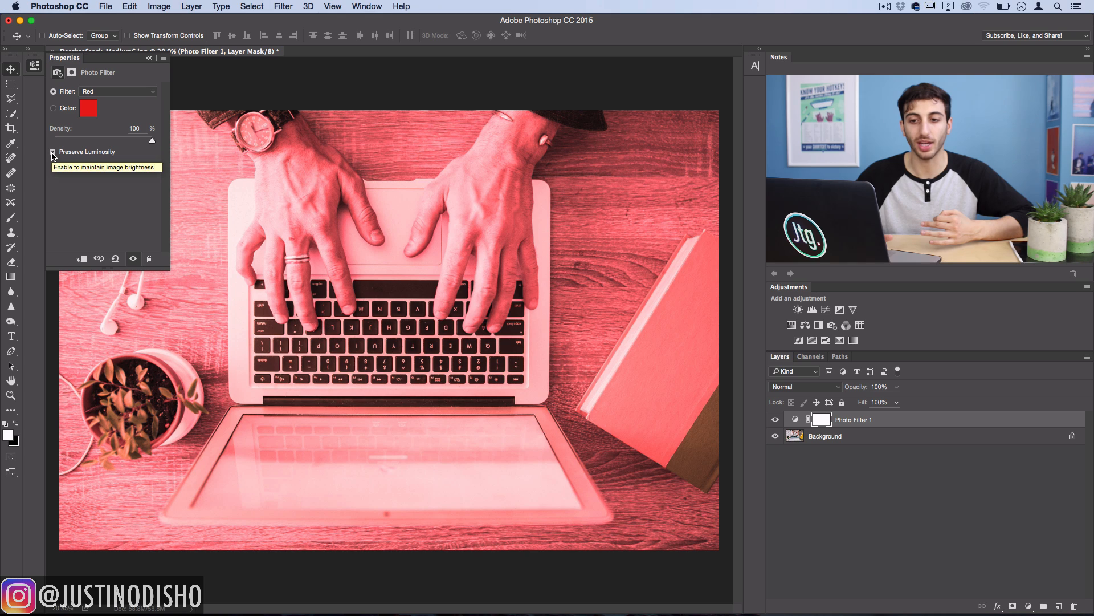
click(52, 151)
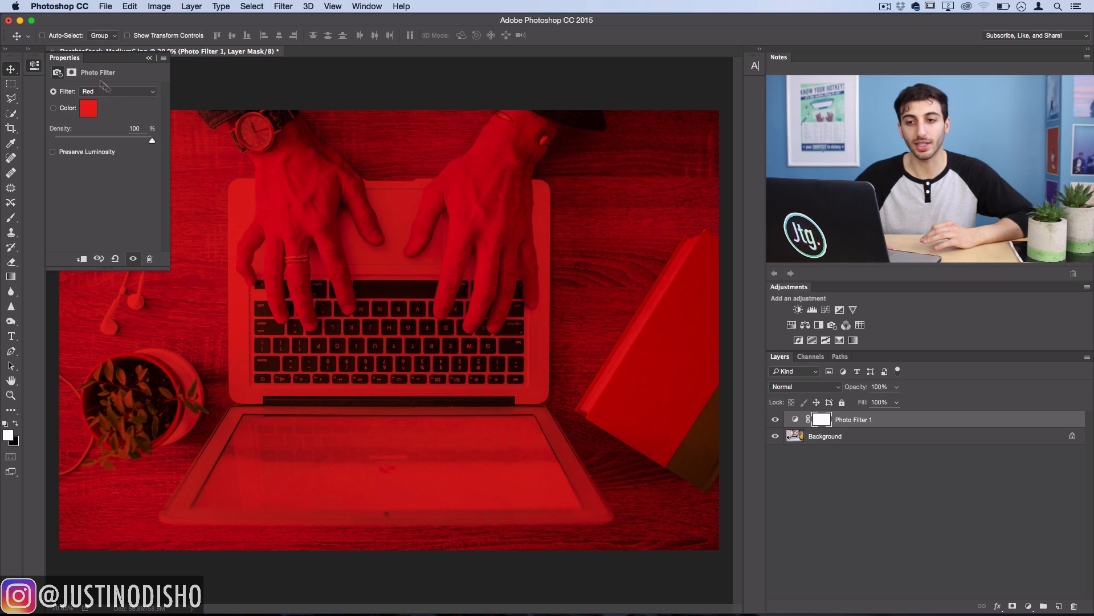
Switch from the Deep Yellow preset to a custom filter colour and bring up its Color Picker
click(116, 92)
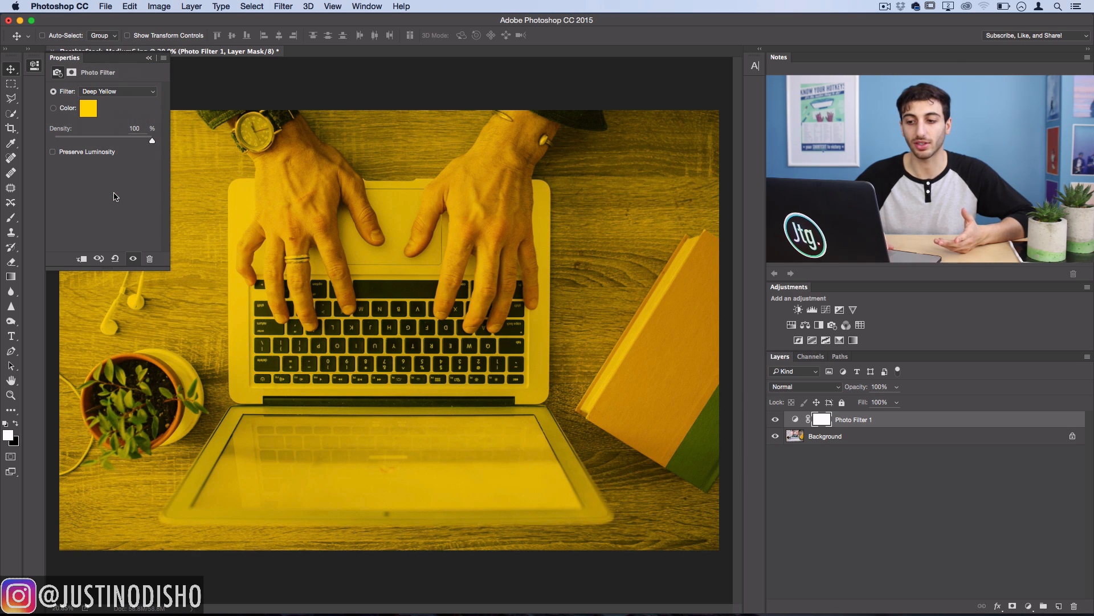
click(54, 109)
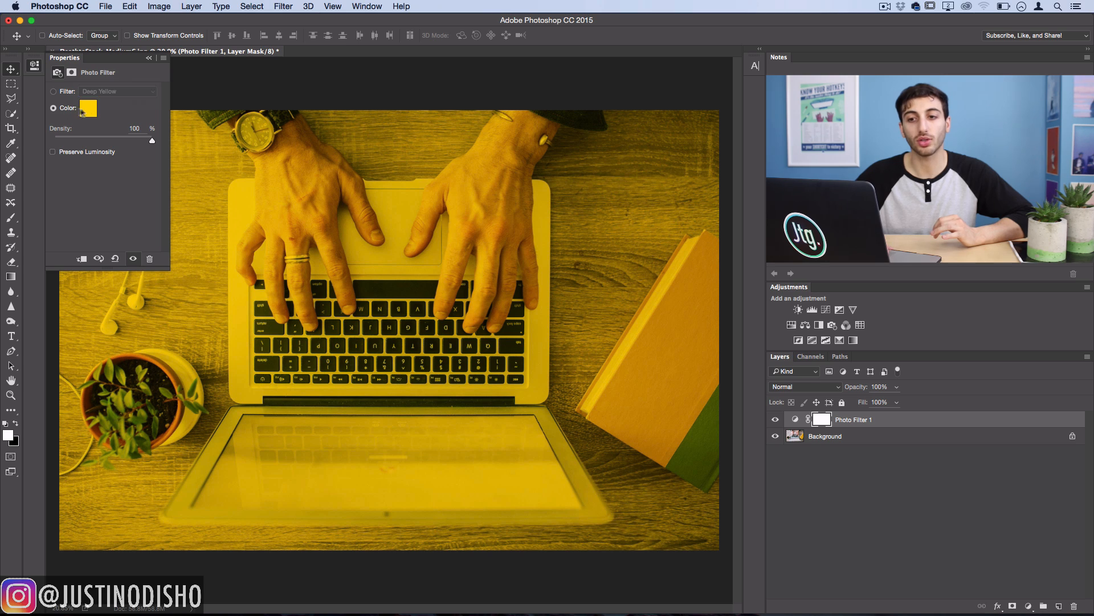
click(88, 108)
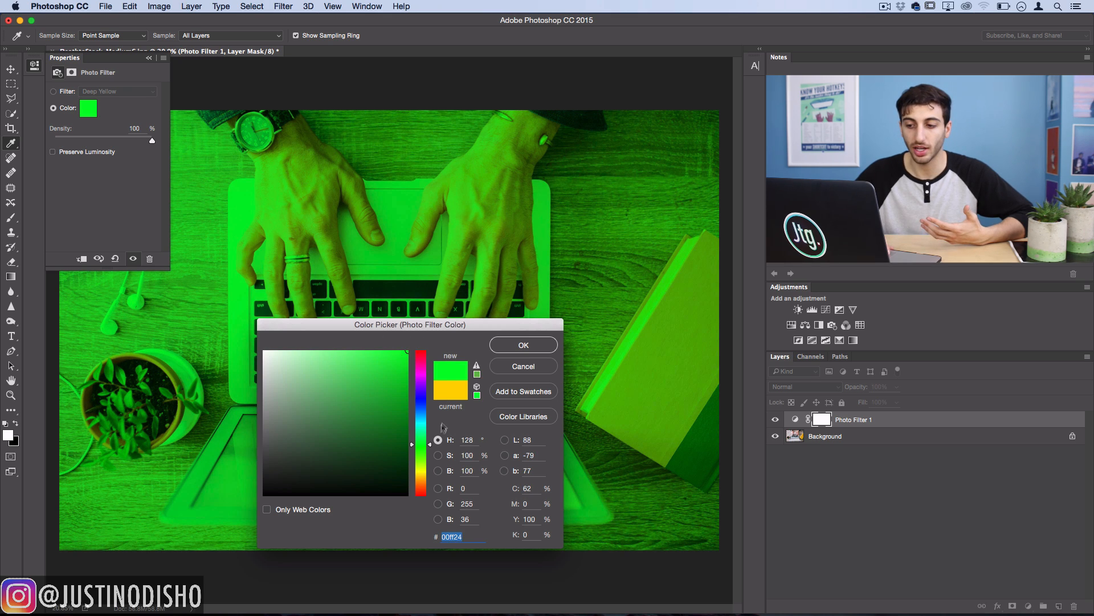
Choose a bright blue custom filter colour (00c6ff) and confirm it
click(381, 374)
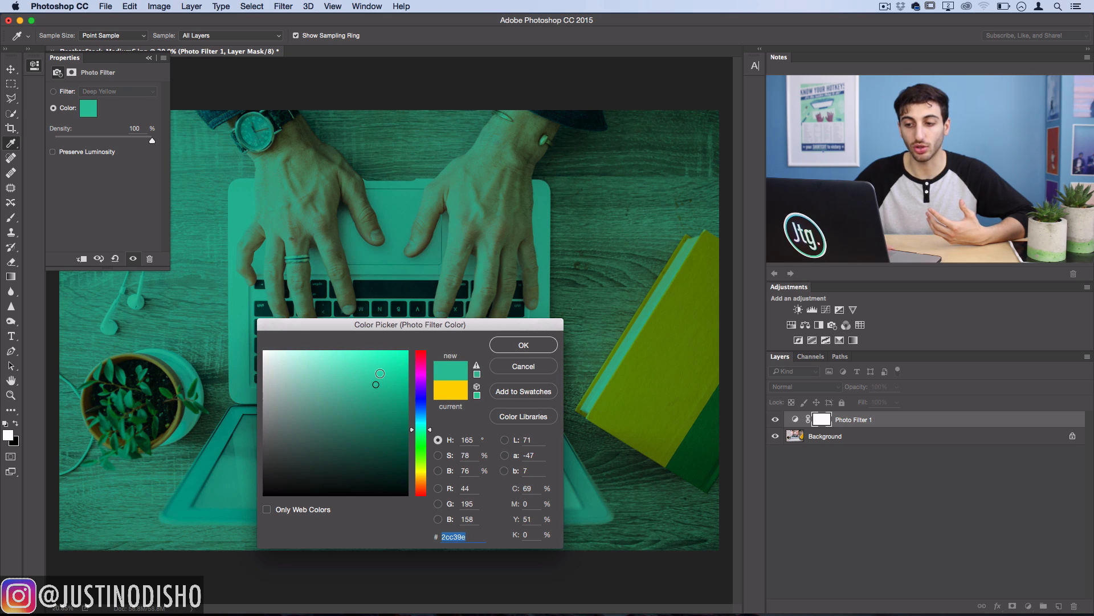
click(330, 395)
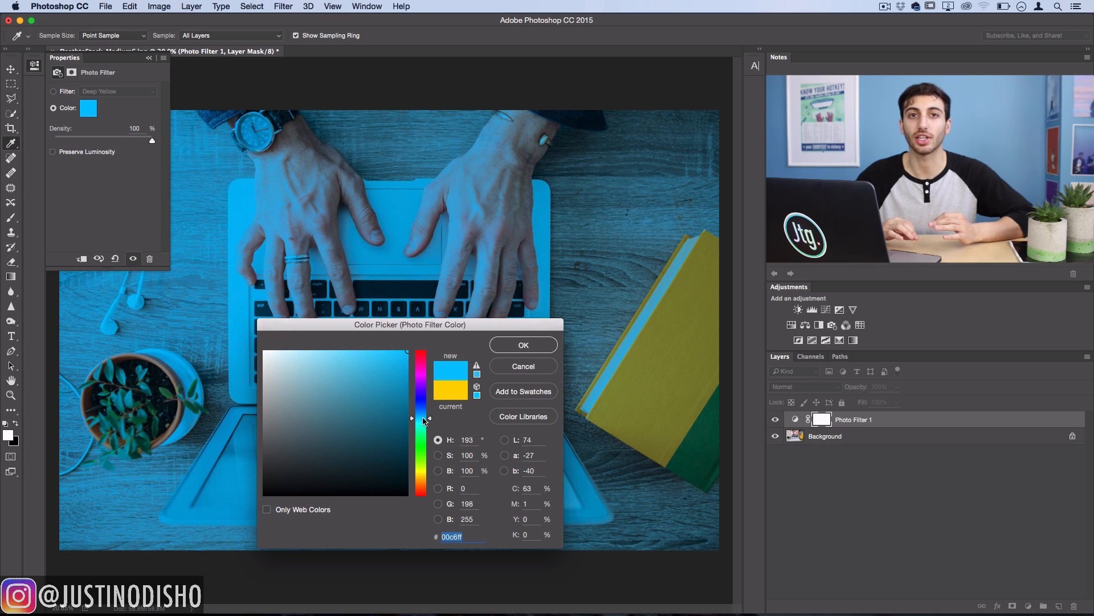
click(522, 344)
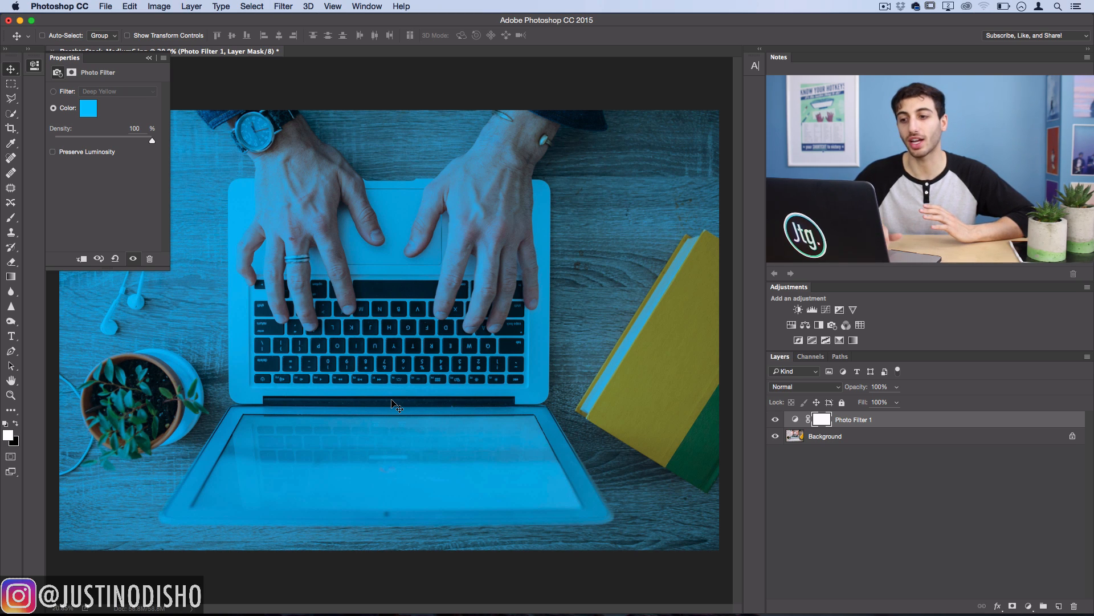
mouse_move(442, 297)
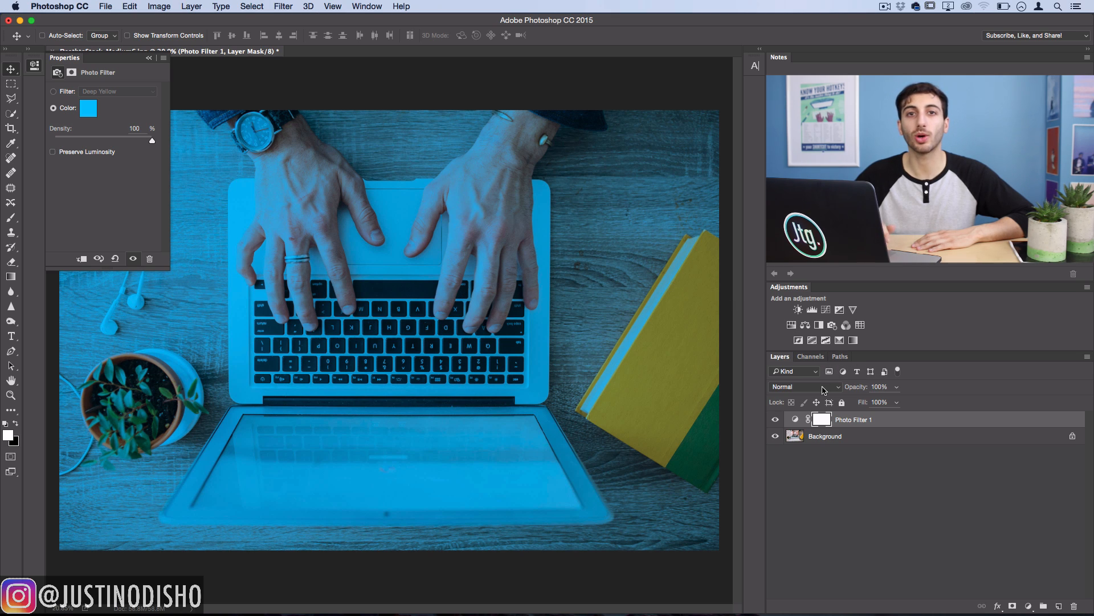
mouse_move(803, 386)
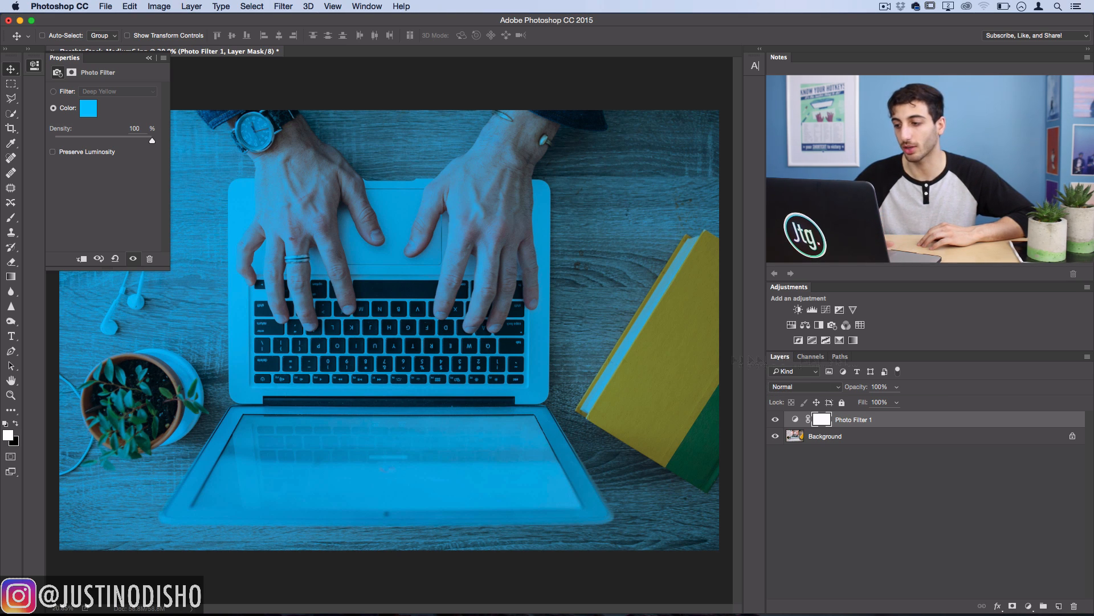
Set the Photo Filter 1 layer to Overlay blend mode at 50% opacity
click(803, 386)
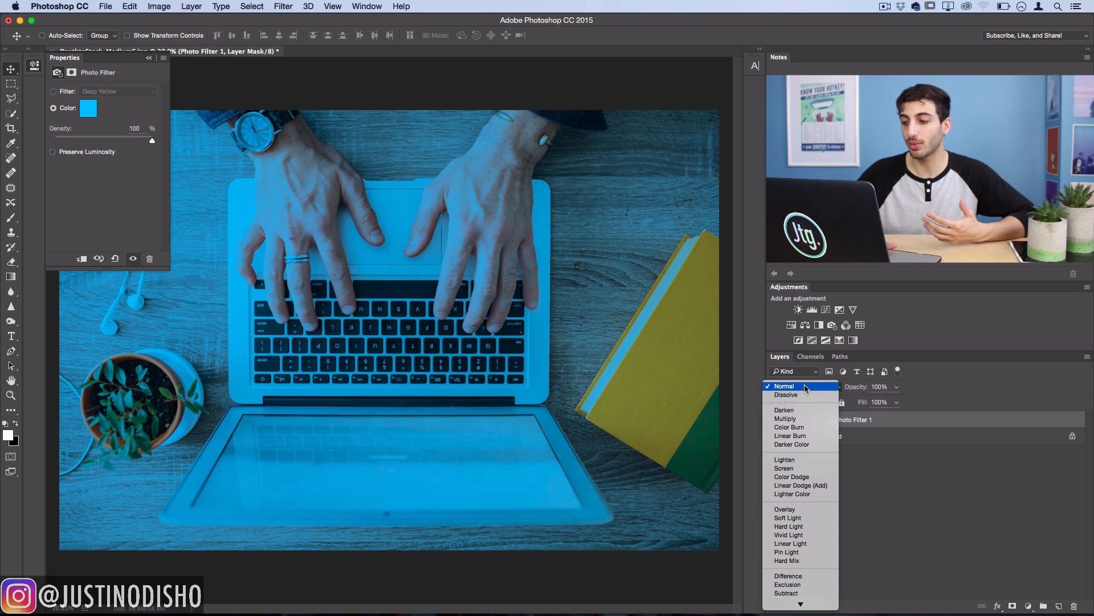
mouse_move(784, 508)
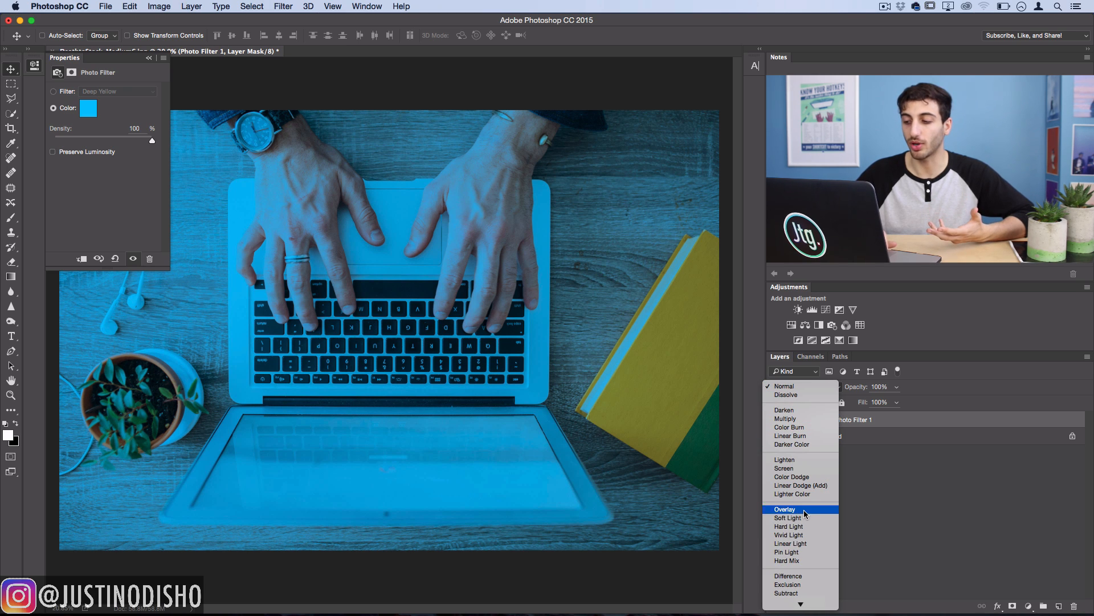
click(784, 509)
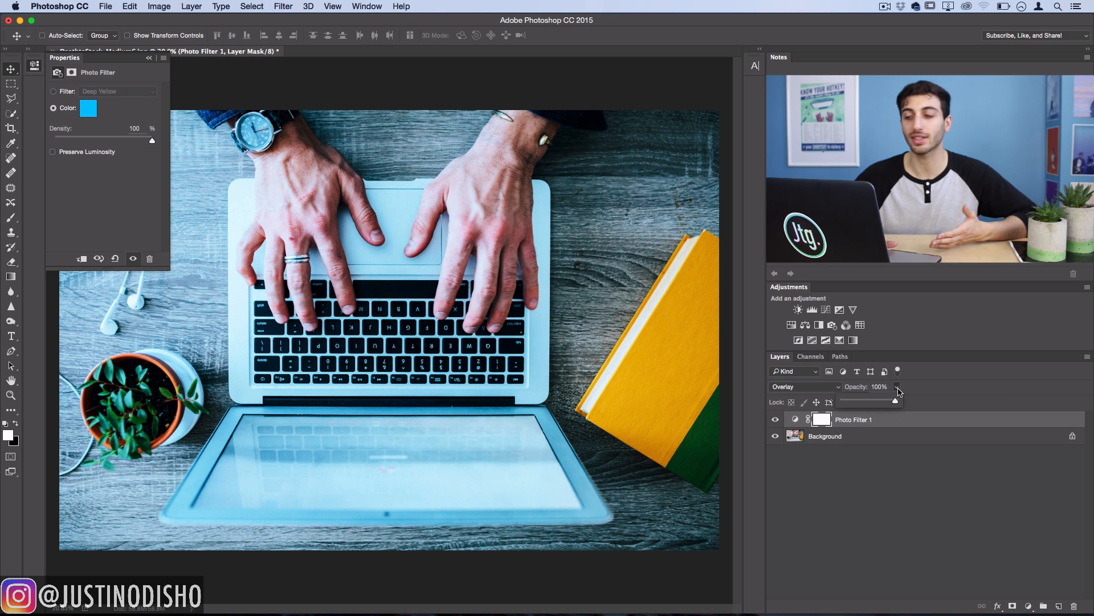
drag(897, 402, 869, 402)
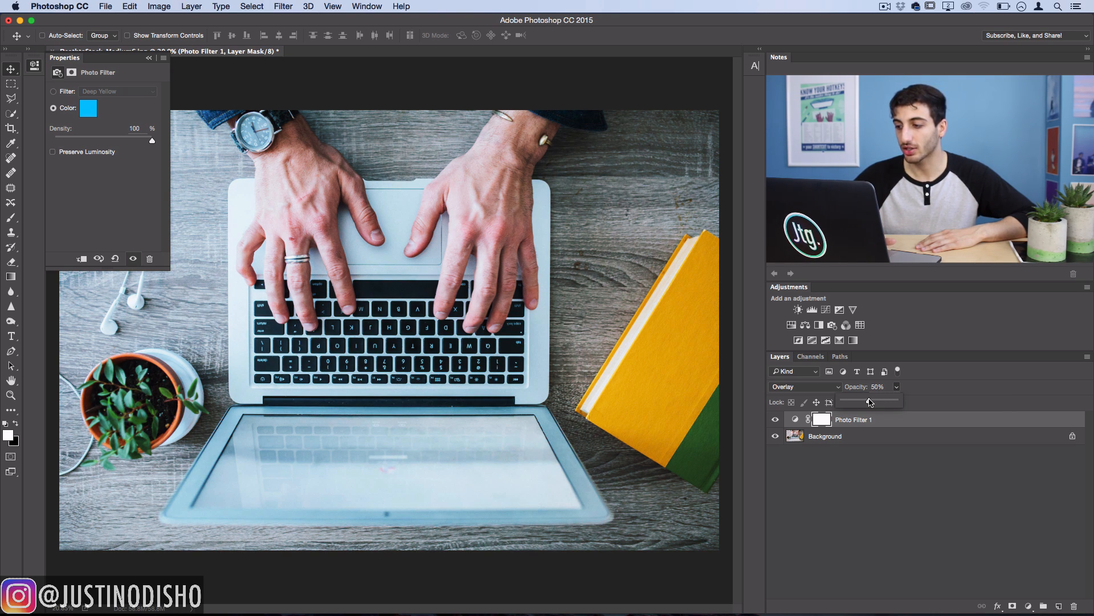